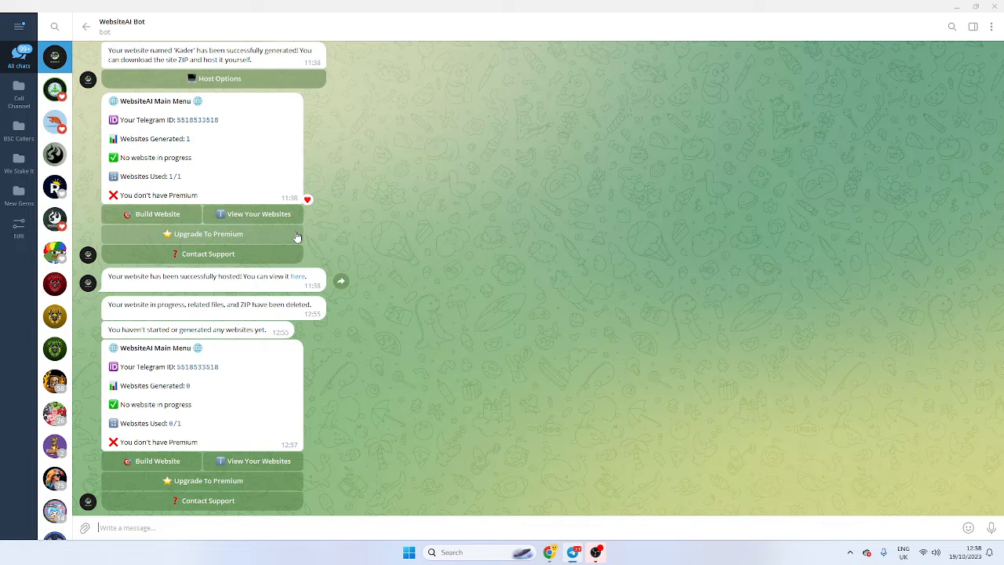
- View the previously hosted Honkler site via its link in Chrome
{"action": "left_click", "coordinate": [299, 276]}
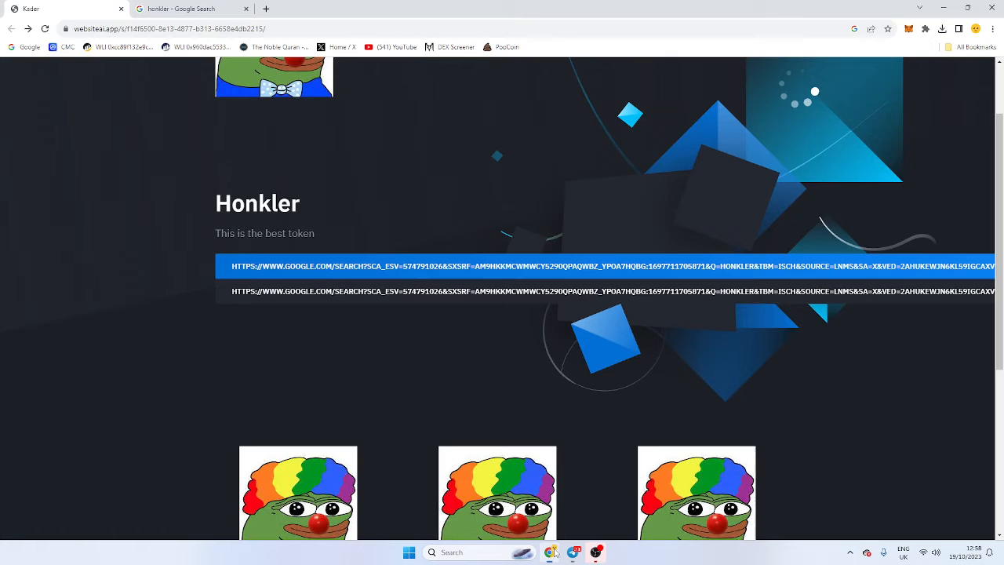
{"action": "scroll", "scroll_direction": "down", "scroll_amount": 3}
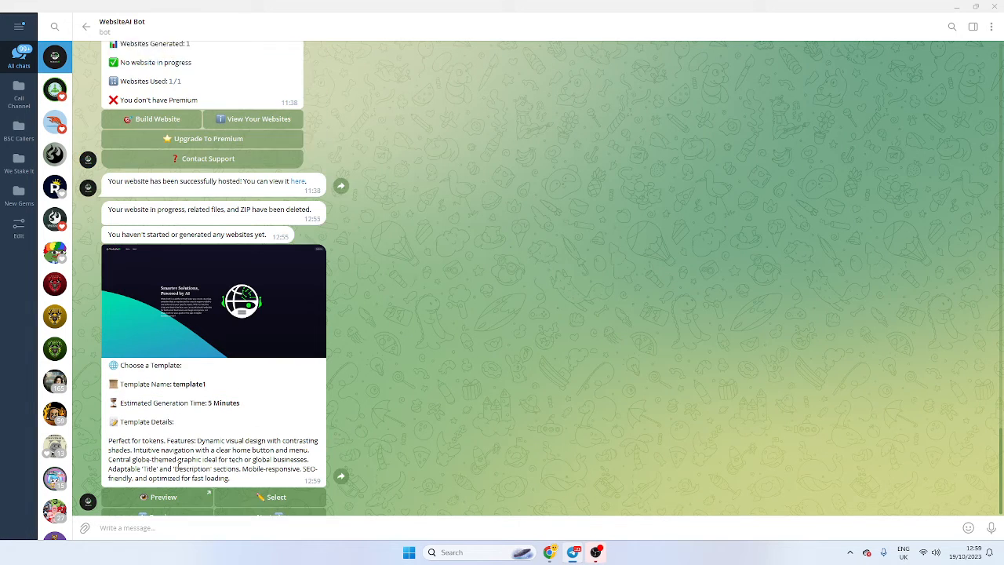
- Select template1 and name the new website Honkler
{"action": "left_click", "coordinate": [157, 496]}
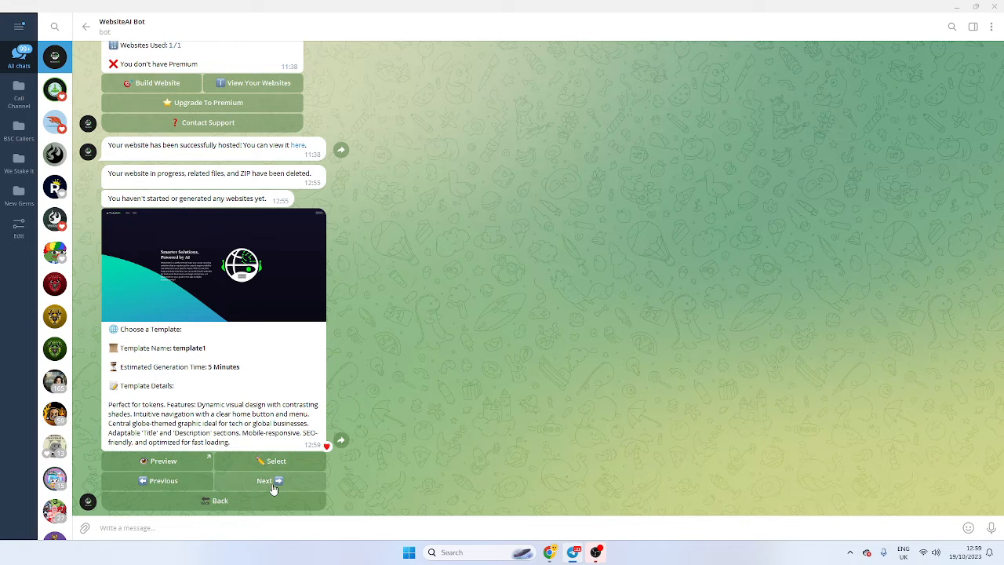
{"action": "left_click", "coordinate": [263, 480]}
{"action": "type", "text": "Honkler"}
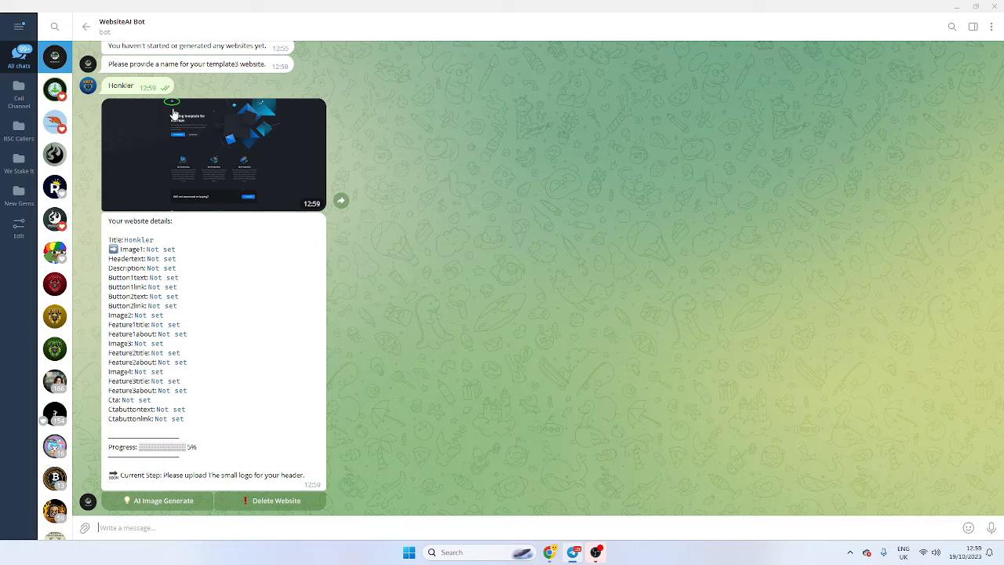
- Send the clown frog logo image and the Honkler header text to the bot
{"action": "left_click", "coordinate": [213, 156]}
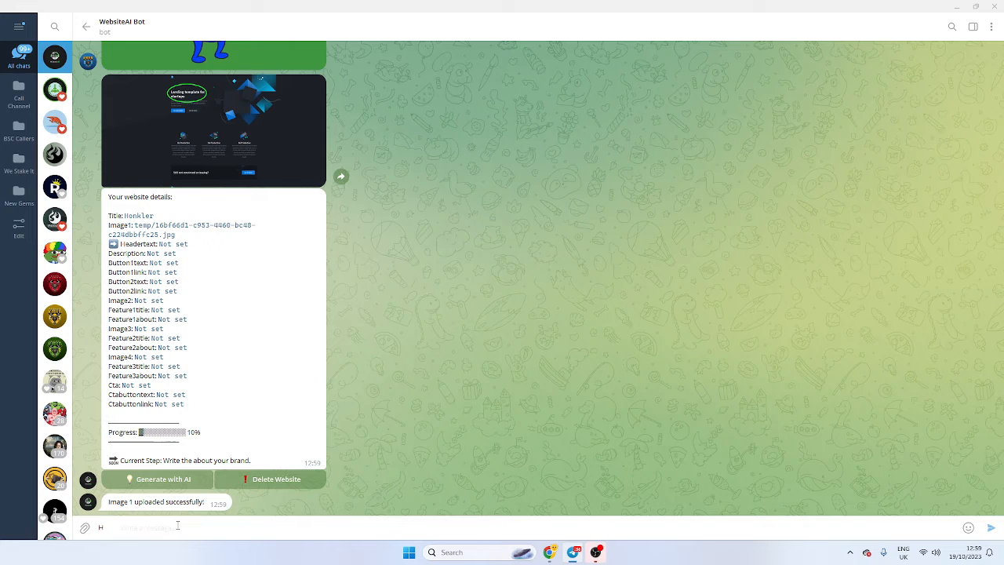
{"action": "type", "text": "Honkler"}
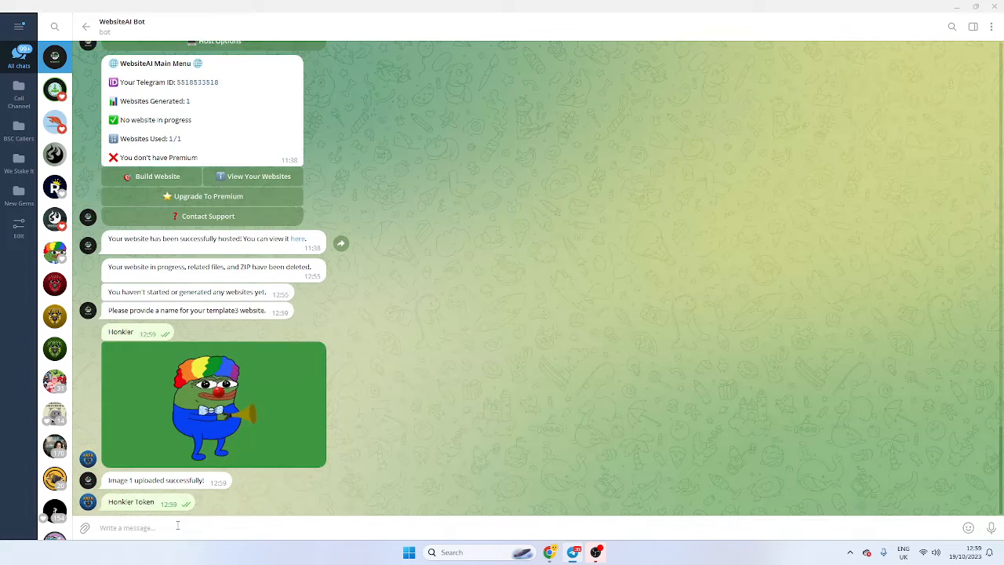
{"action": "scroll", "scroll_direction": "down", "scroll_amount": 3}
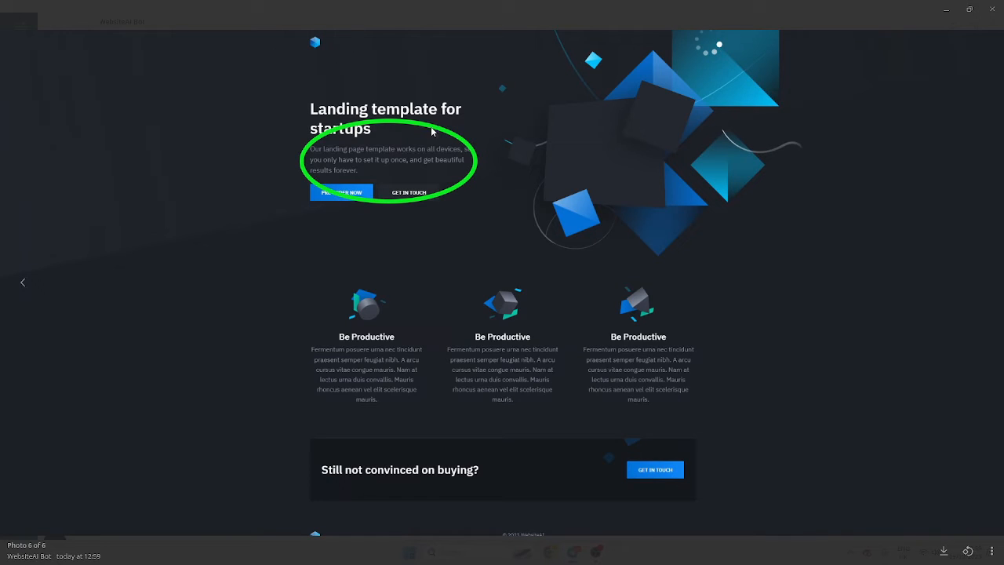
{"action": "mouse_move", "coordinate": [371, 132]}
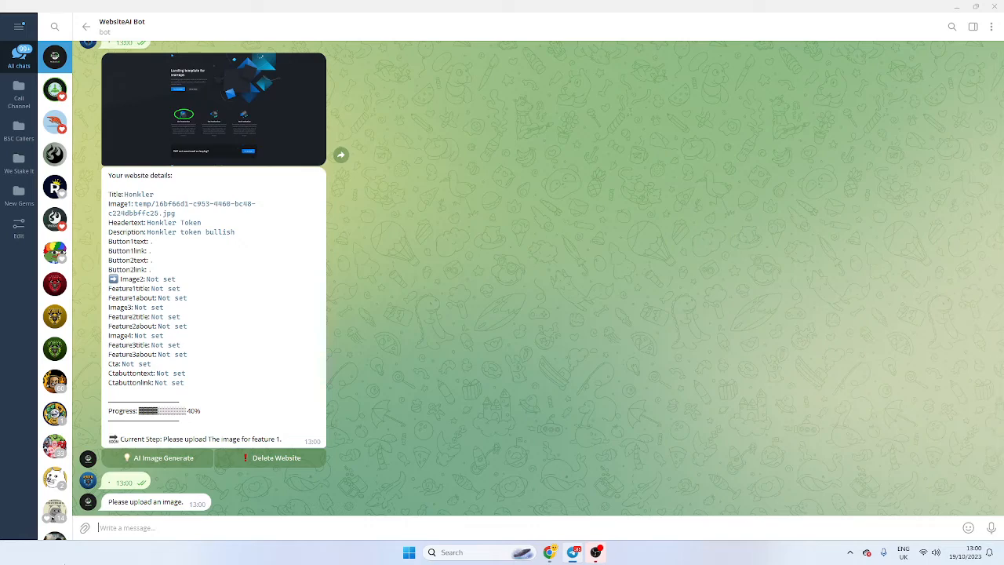
- Attach and send the feature images from Downloads for features 1–3
{"action": "left_click", "coordinate": [85, 528]}
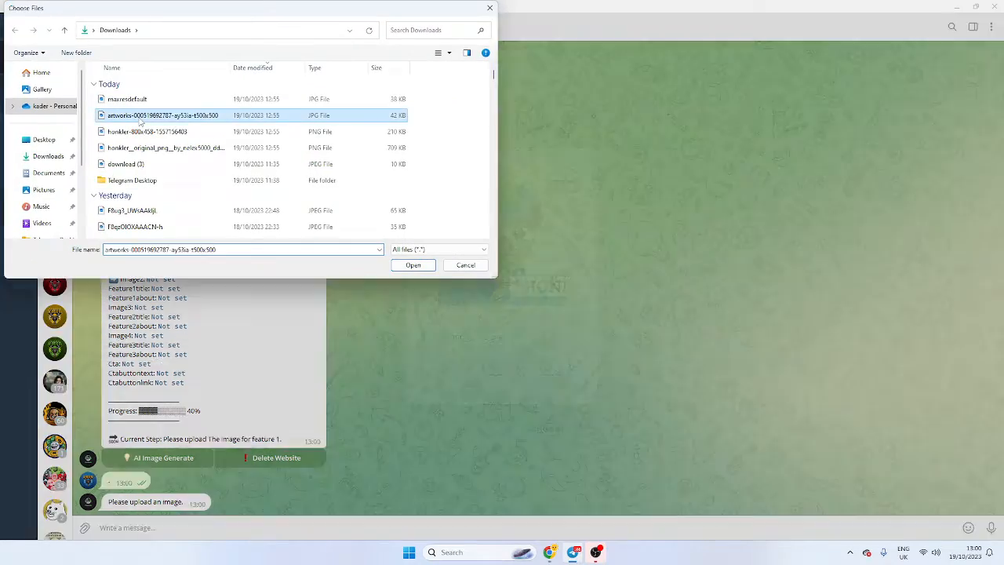
{"action": "left_click", "coordinate": [413, 264]}
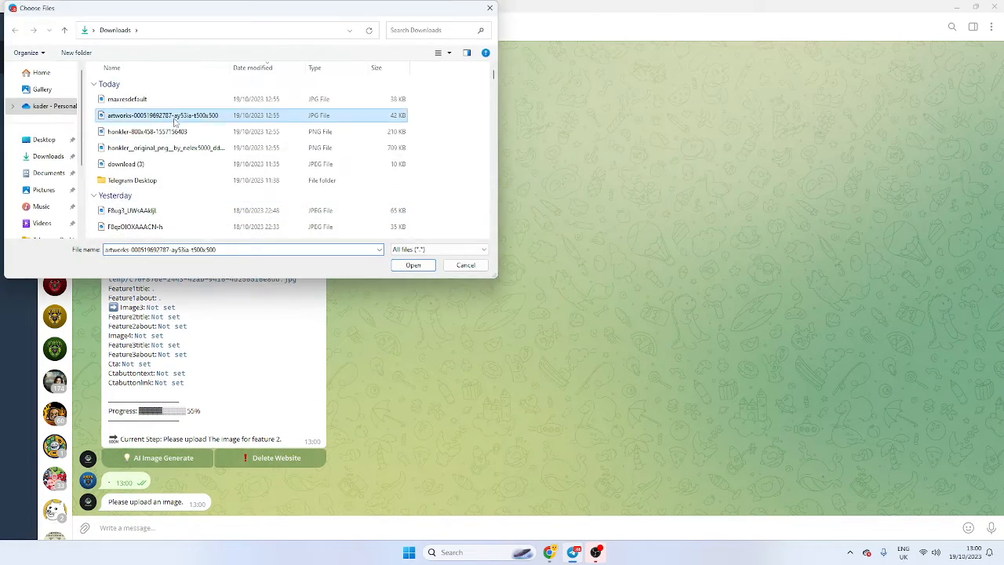
{"action": "left_click", "coordinate": [413, 264]}
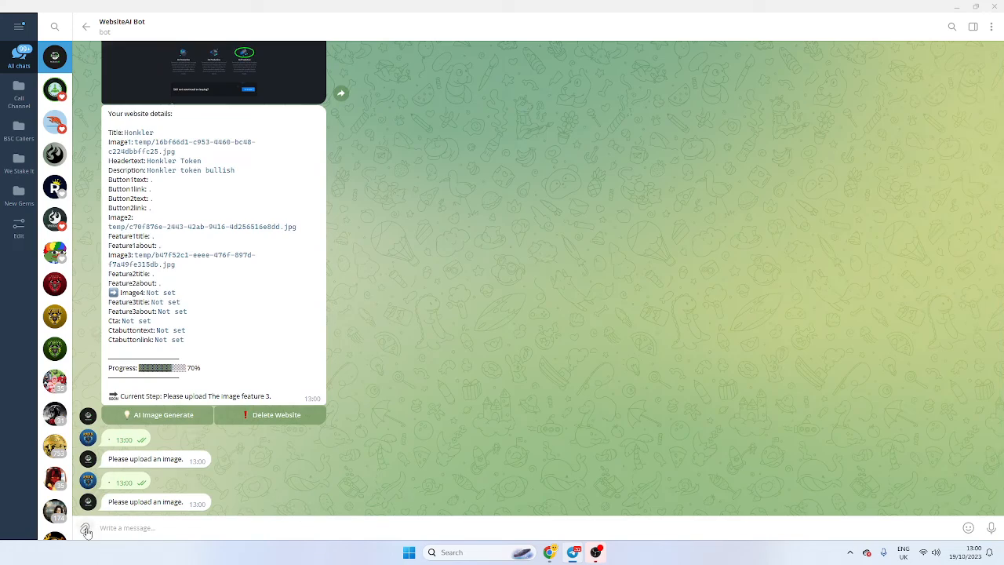
{"action": "left_click", "coordinate": [85, 527]}
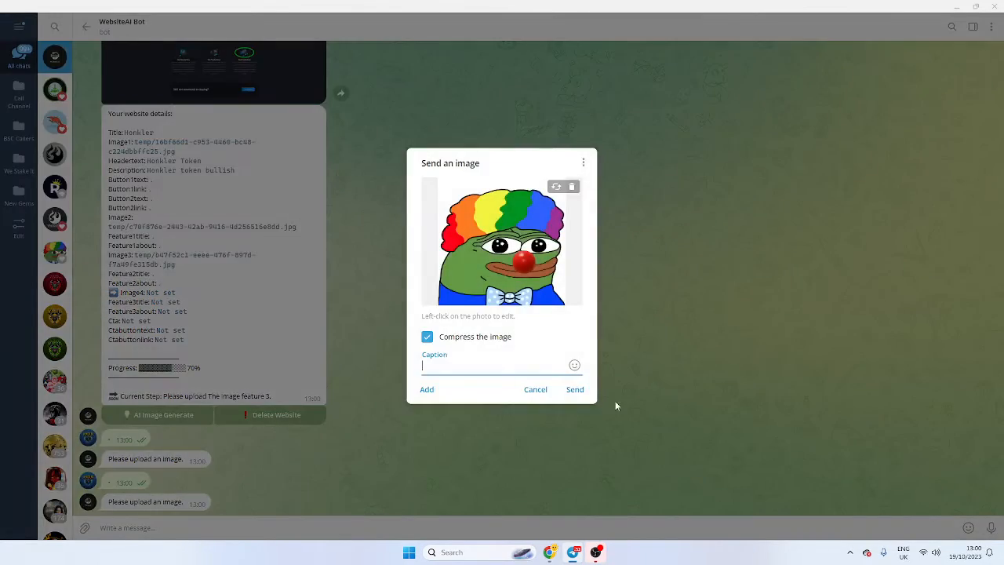
{"action": "left_click", "coordinate": [574, 389]}
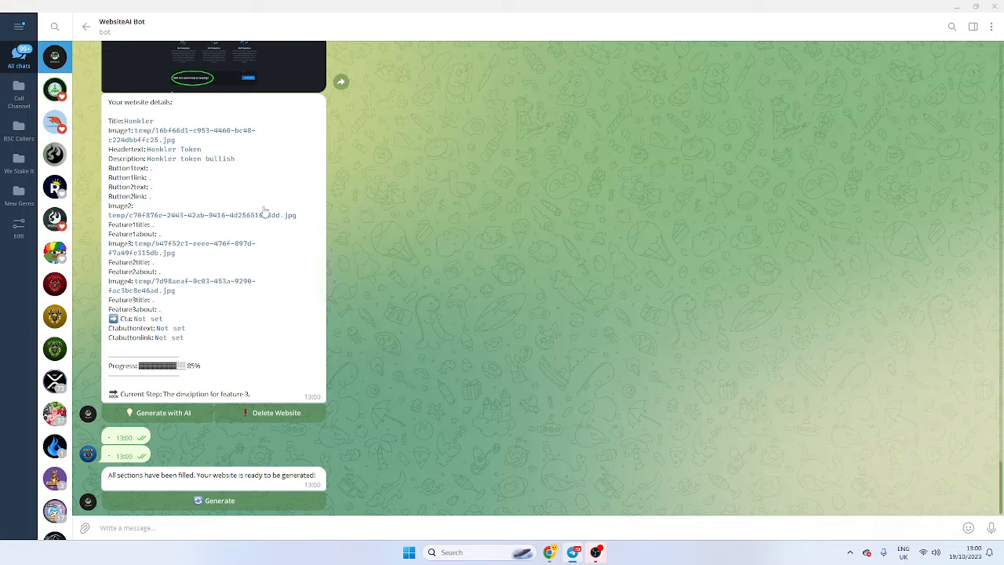
- Generate the Honkler website and host it online via Host Options
{"action": "left_click", "coordinate": [220, 500]}
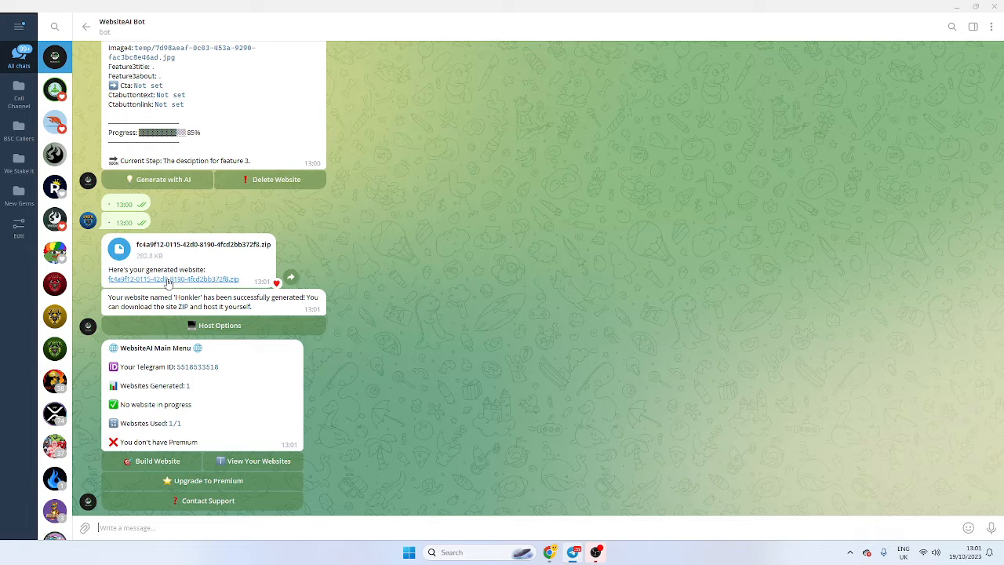
{"action": "left_click", "coordinate": [220, 324]}
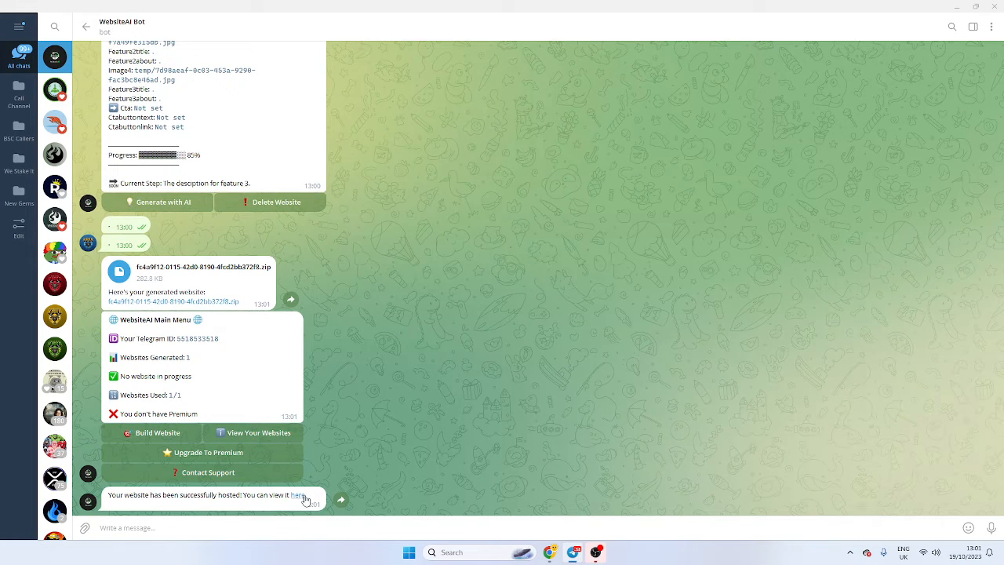
- List my hosted websites, edit Honkler's title and send the new title text
{"action": "left_click", "coordinate": [295, 495]}
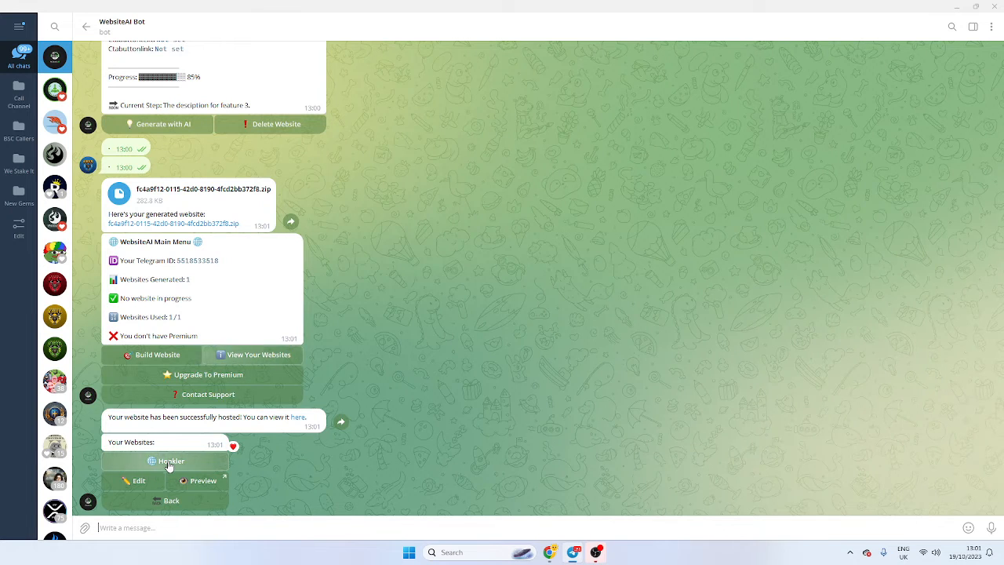
{"action": "left_click", "coordinate": [138, 480]}
{"action": "type", "text": "H"}
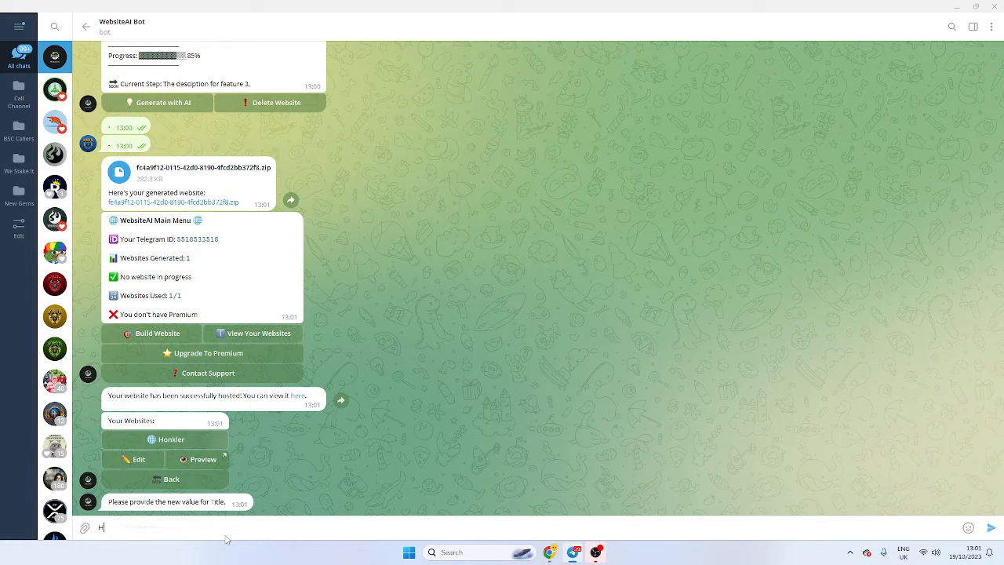
{"action": "type", "text": "onkler"}
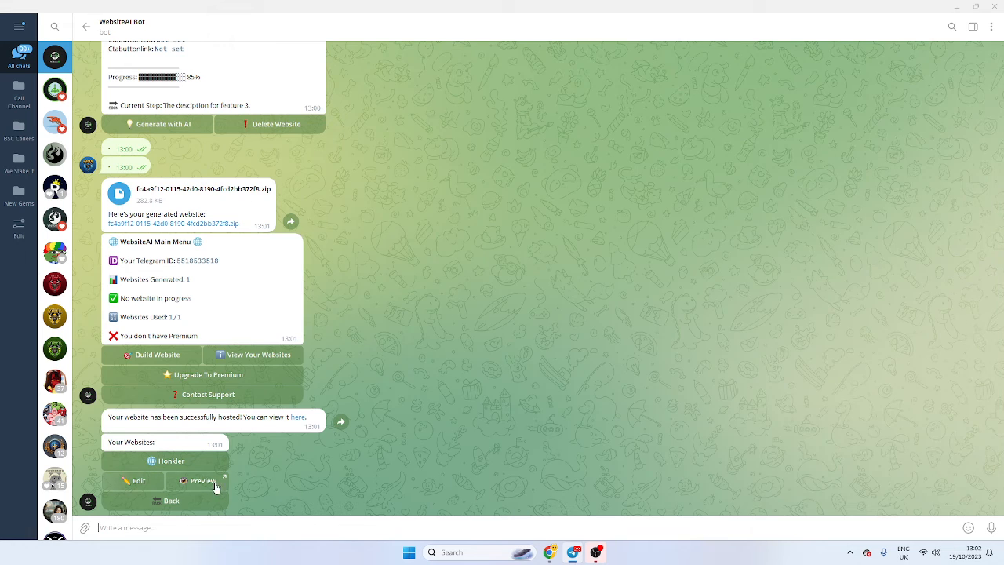
- Preview the hosted Honkler site in Chrome, showing the clown frog logo and heading
{"action": "left_click", "coordinate": [198, 480]}
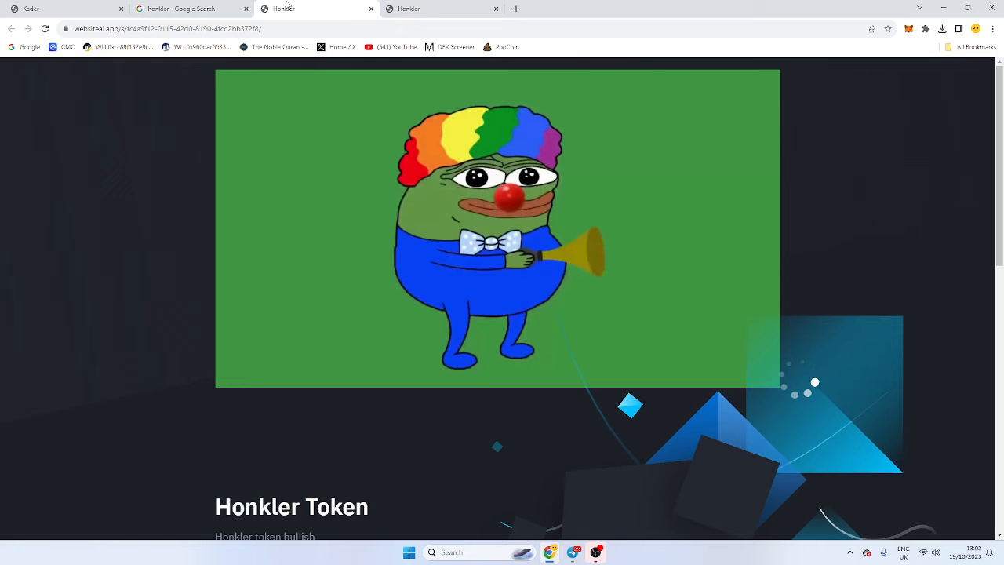
{"action": "scroll", "scroll_direction": "down", "scroll_amount": 3}
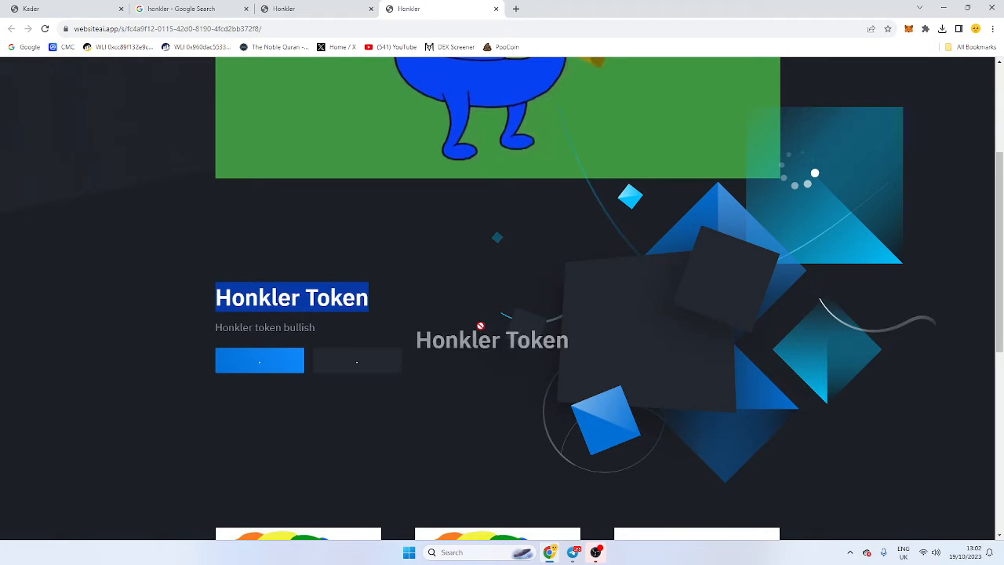